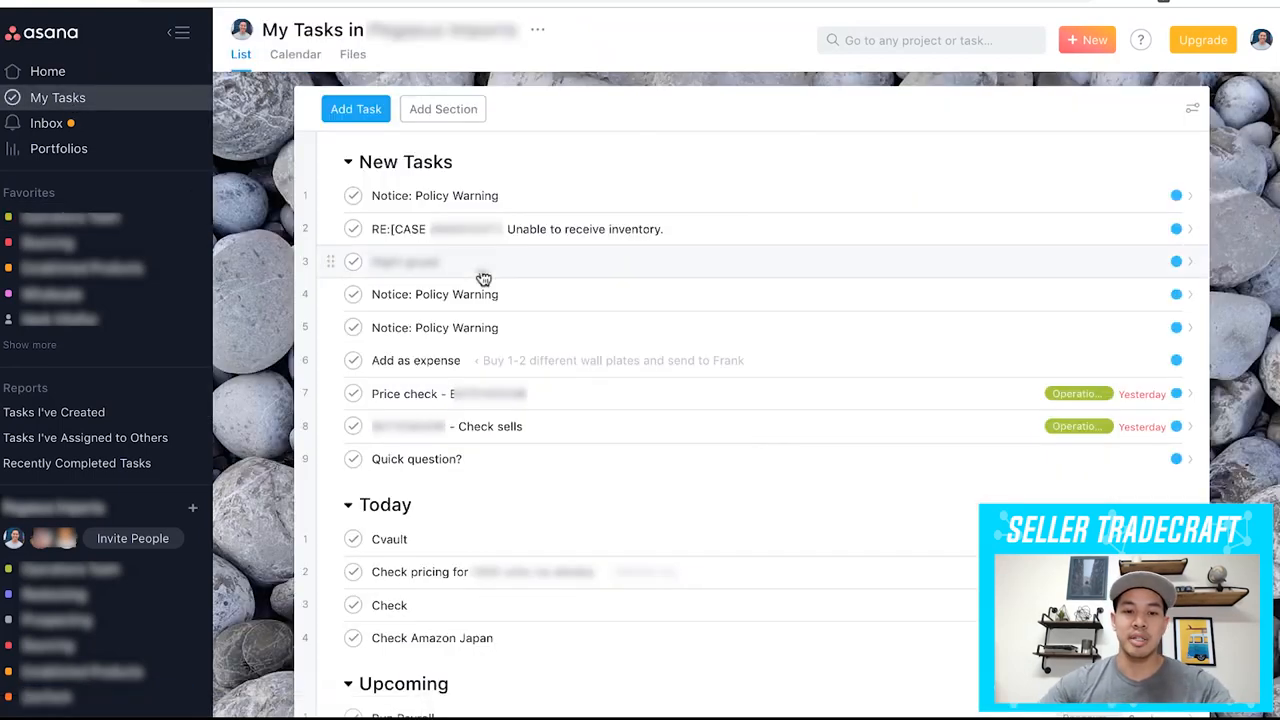
Step: Mark the 'Notice: Policy Warning' task for Upcoming, moving it out of New Tasks
{"action": "scroll", "scroll_direction": "down", "scroll_amount": 3}
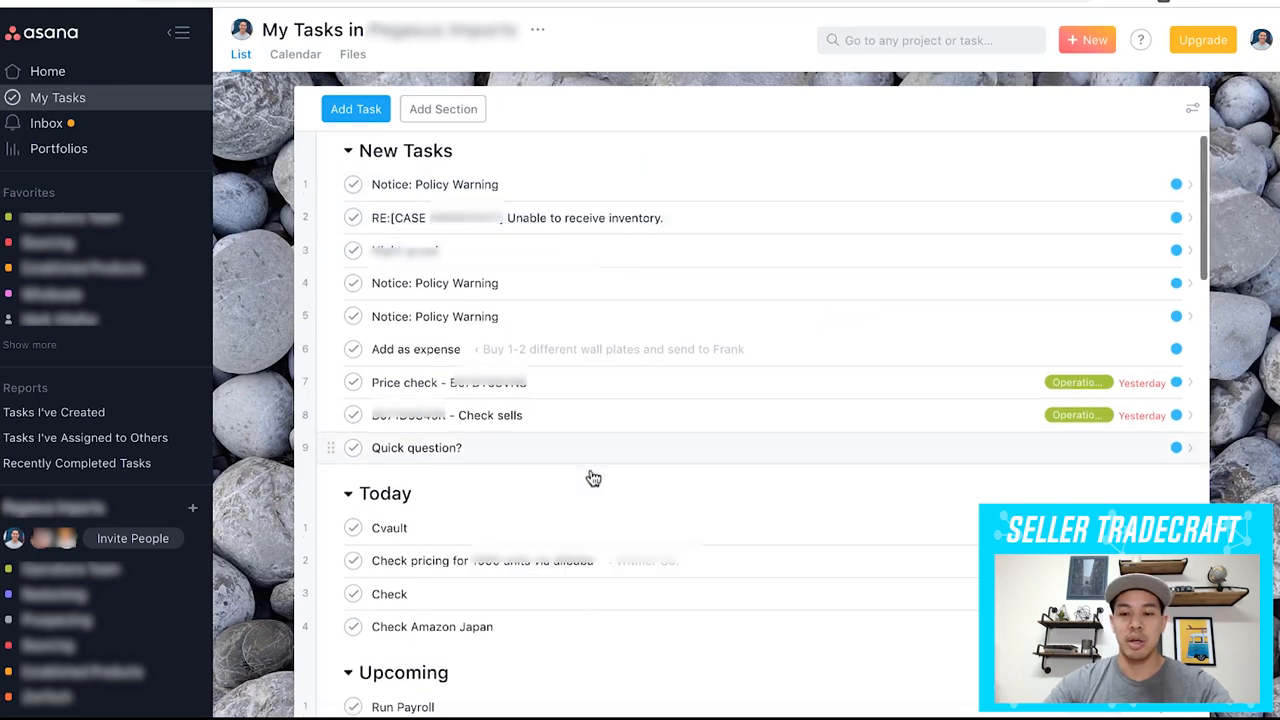
{"action": "scroll", "scroll_direction": "down", "scroll_amount": 3}
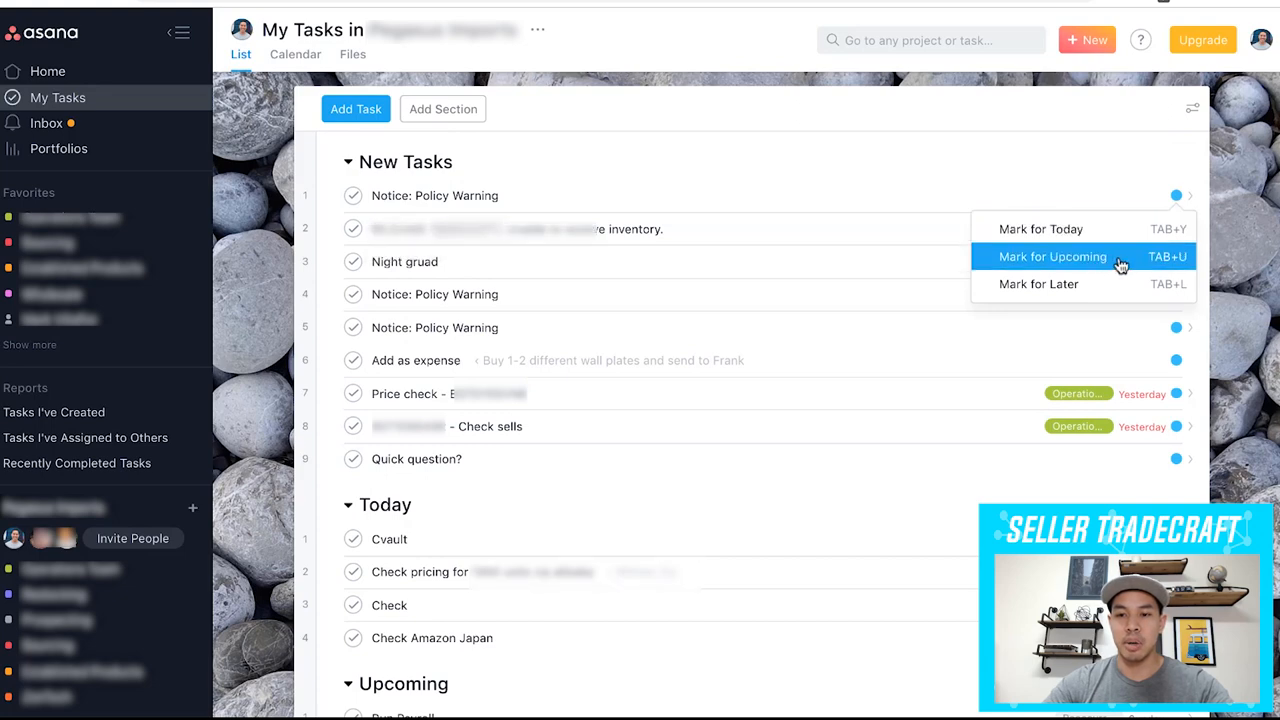
{"action": "left_click", "coordinate": [1052, 256]}
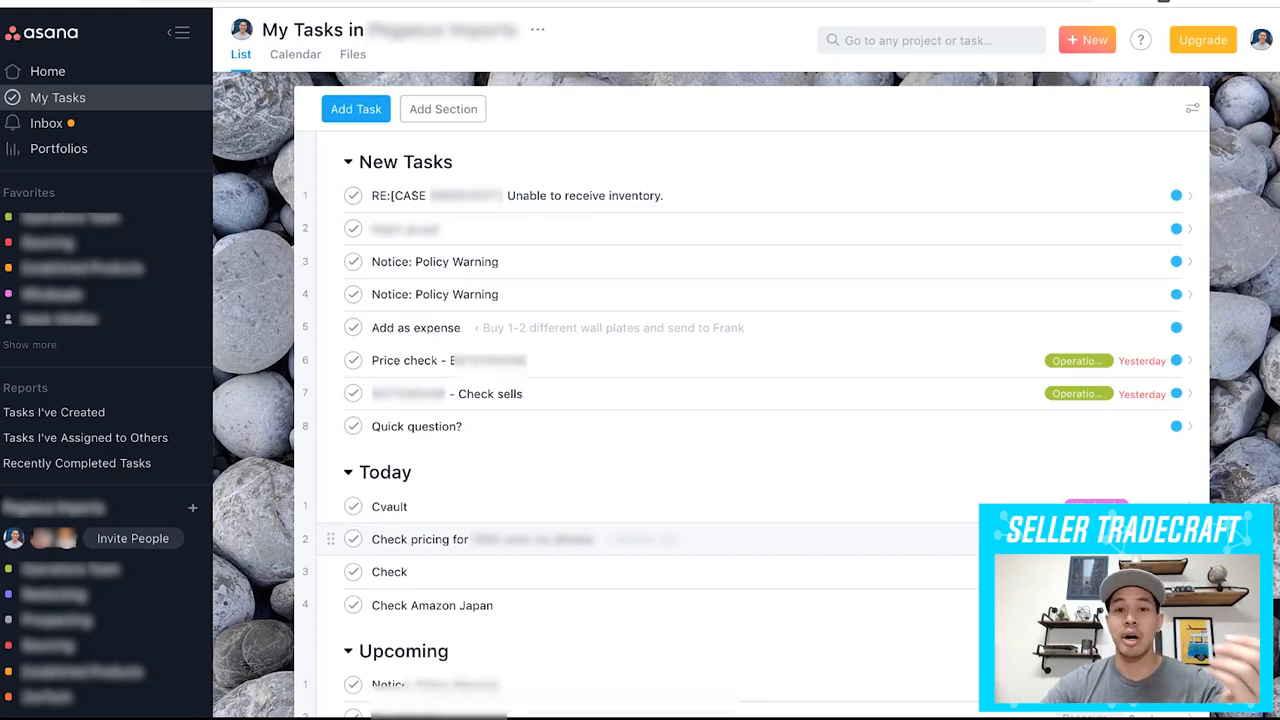
{"action": "scroll", "scroll_direction": "down", "scroll_amount": 3}
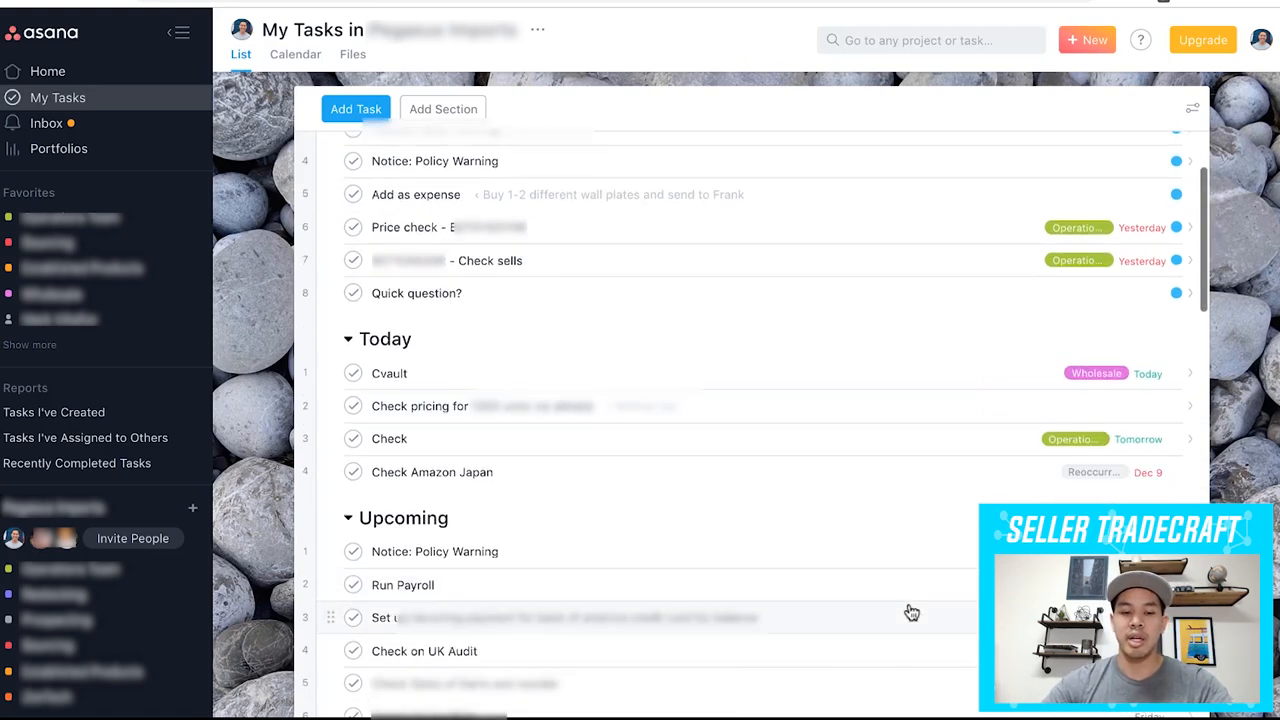
{"action": "scroll", "scroll_direction": "down", "scroll_amount": 3}
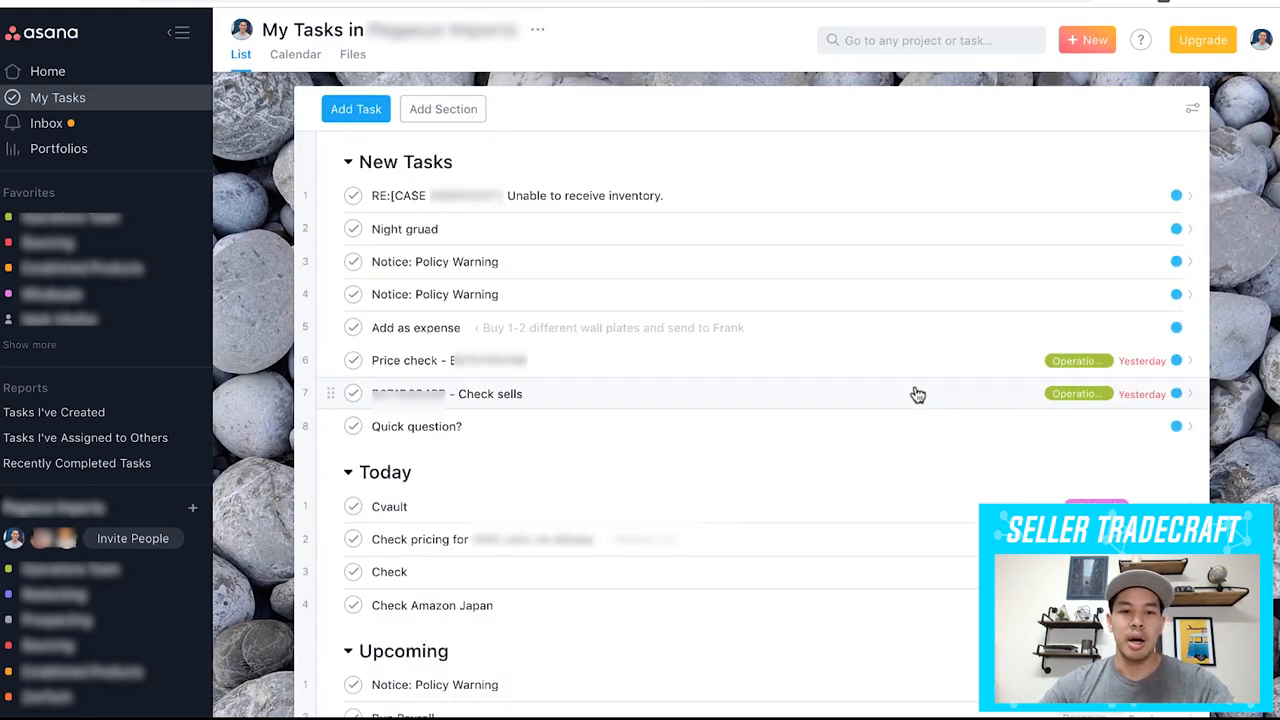
{"action": "mouse_move", "coordinate": [583, 228]}
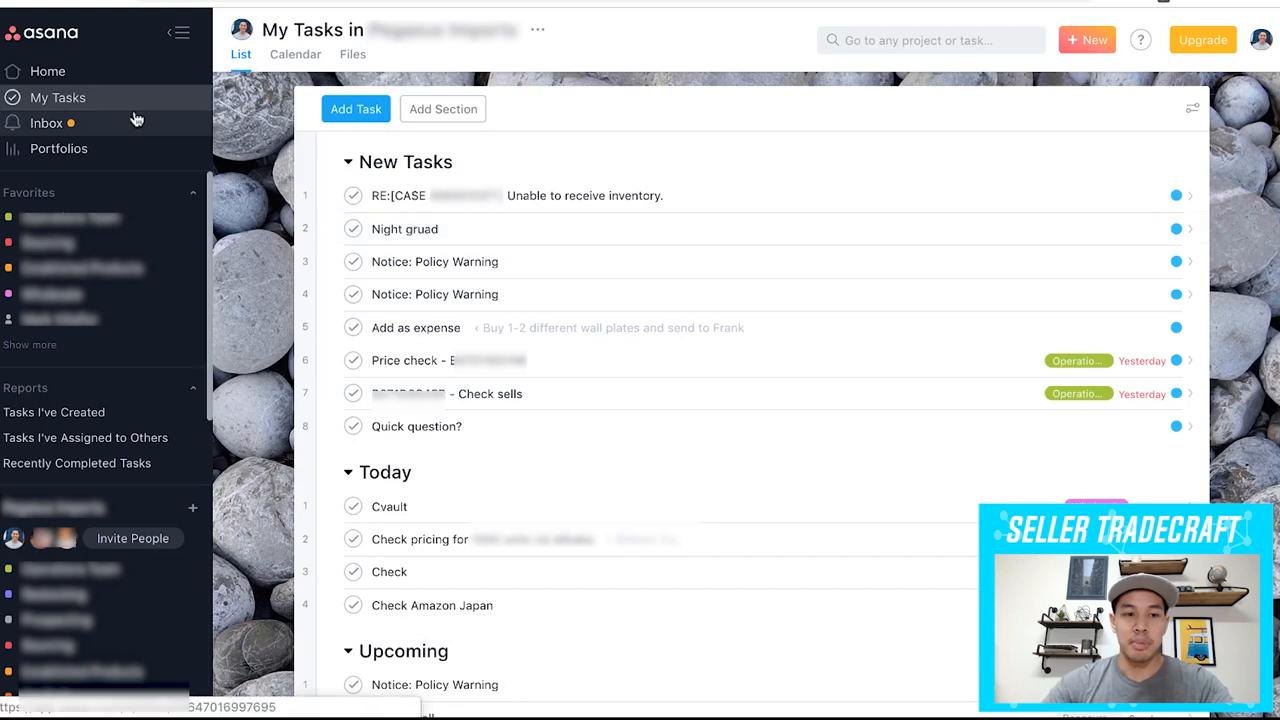
Step: Open the Inbox from the left sidebar to view followed-work notifications
{"action": "left_click", "coordinate": [46, 122]}
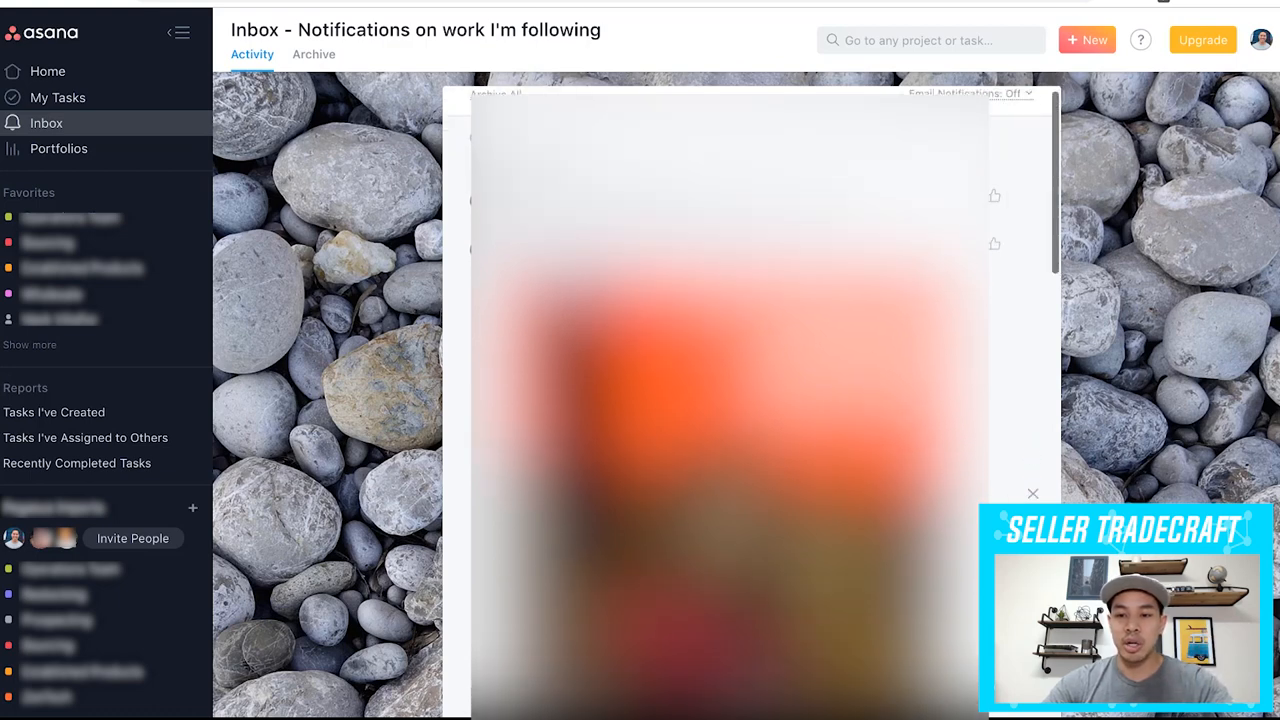
{"action": "mouse_move", "coordinate": [1020, 302]}
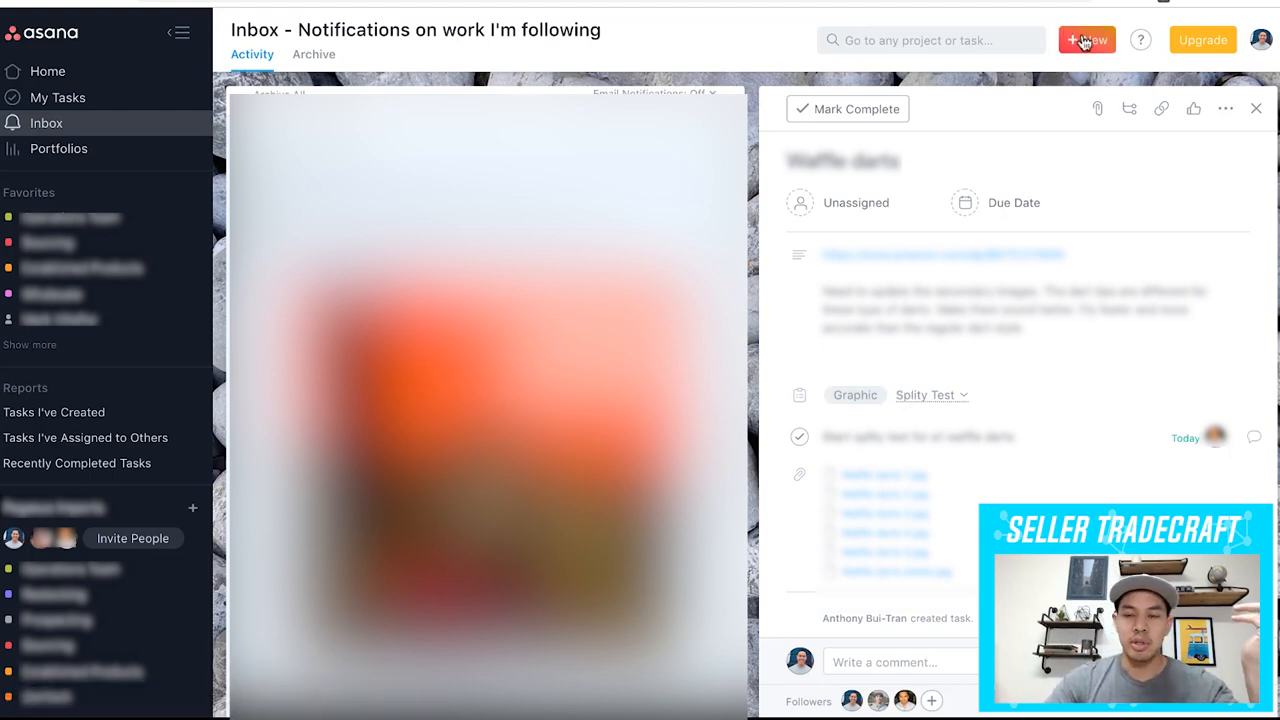
Step: Start a new Project from the + New button to show its details form
{"action": "left_click", "coordinate": [1086, 39]}
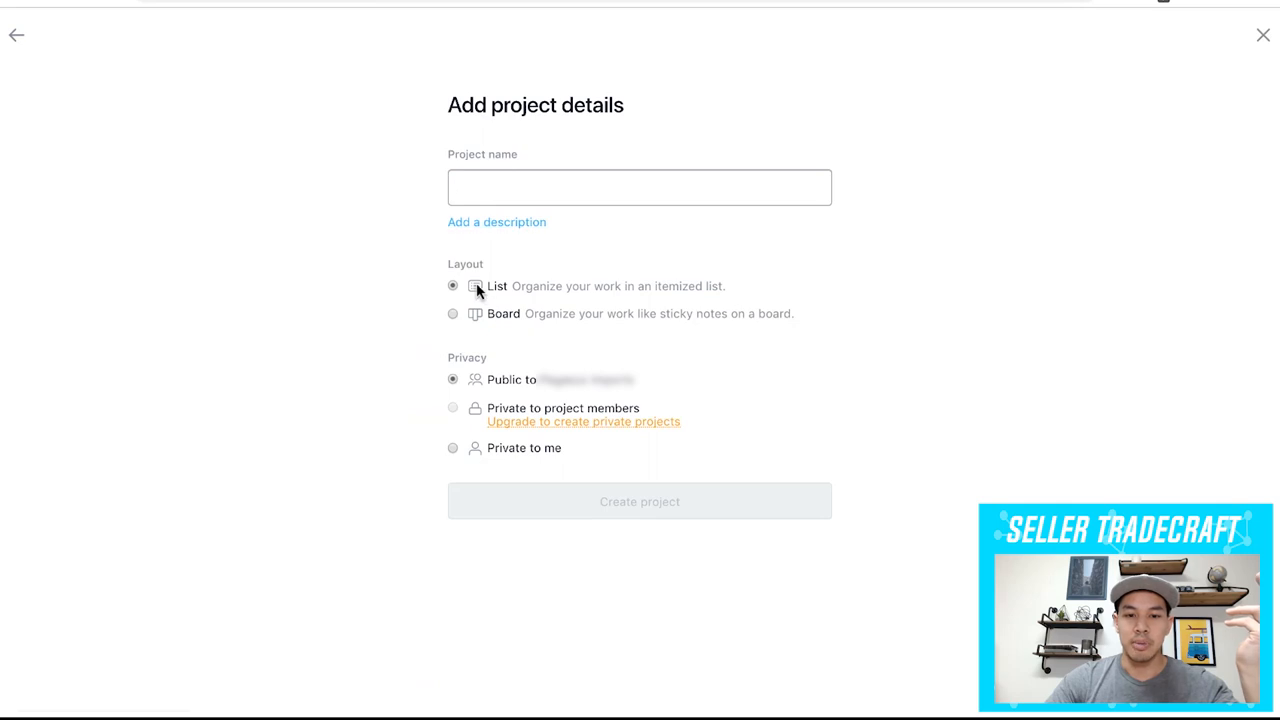
{"action": "mouse_move", "coordinate": [498, 290]}
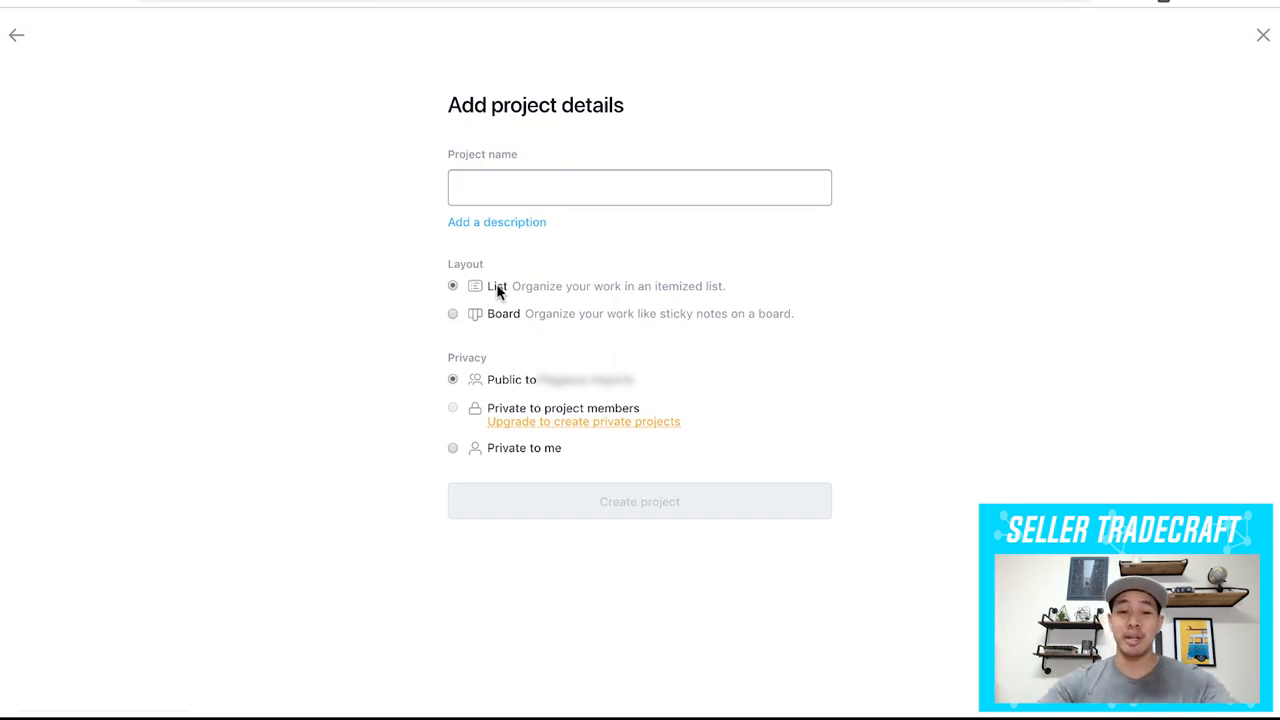
{"action": "mouse_move", "coordinate": [860, 342]}
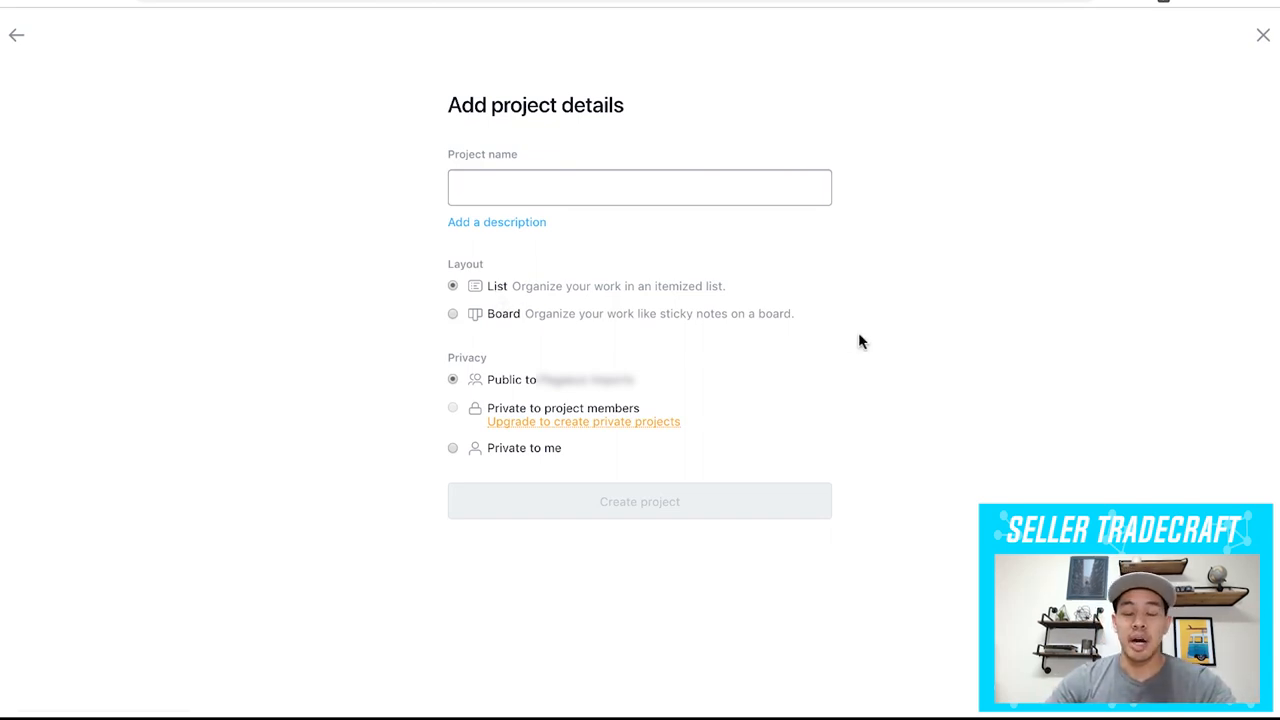